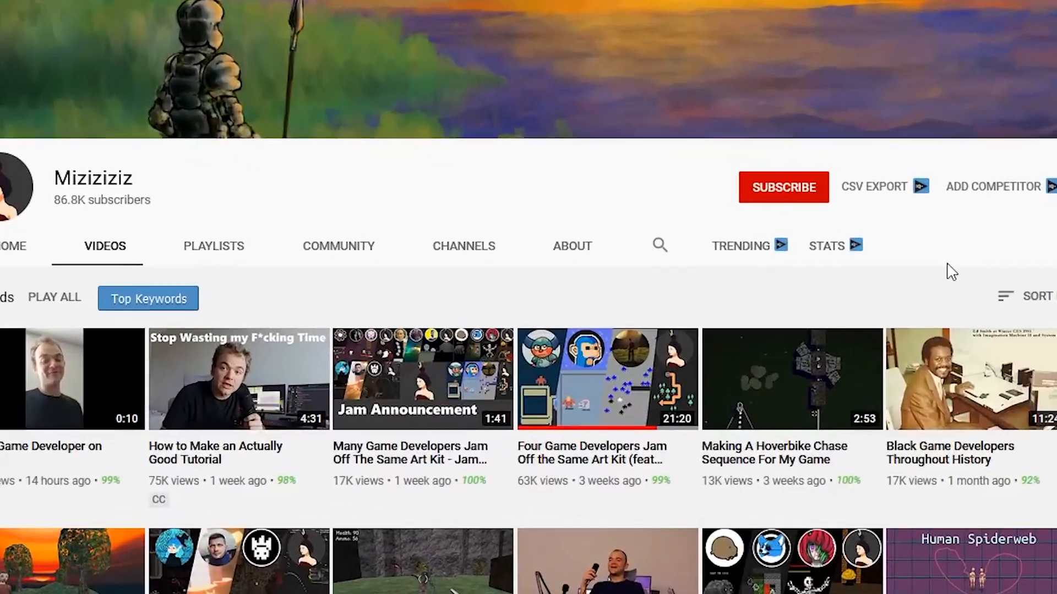
Scroll through the YouTube channel's Videos page before switching to the Unity project
{"action": "scroll", "scroll_direction": "down", "scroll_amount": 3}
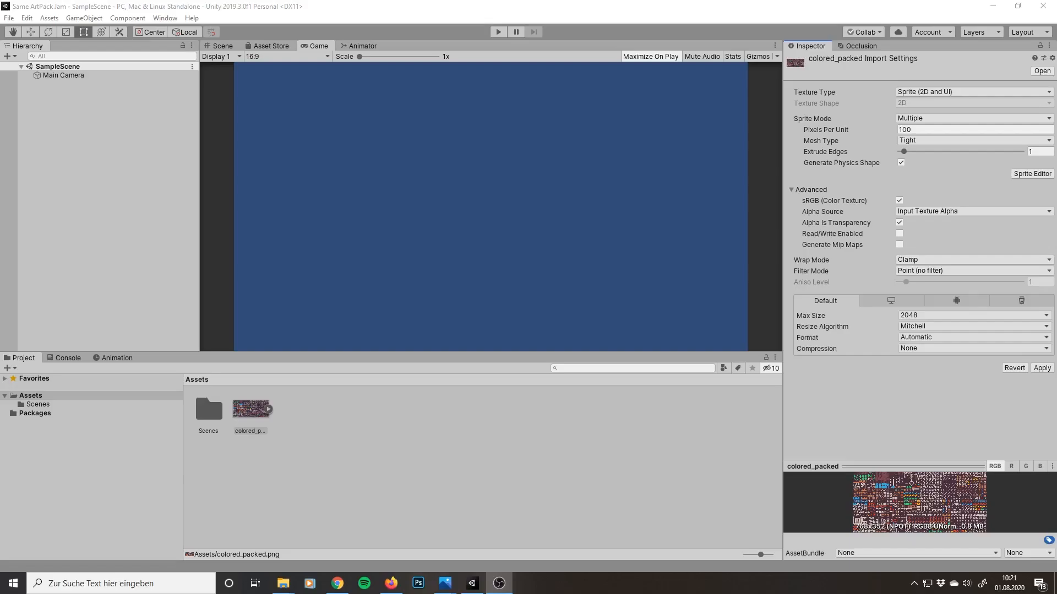
Slice the colored_packed sheet into a grid of individual sprites in the Sprite Editor
{"action": "left_click", "coordinate": [1031, 173]}
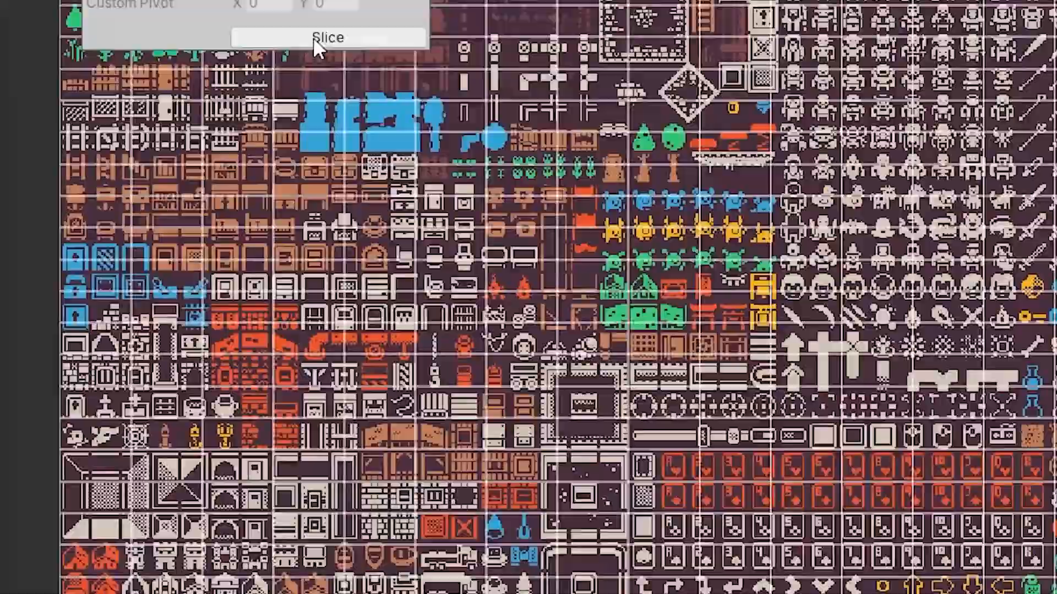
{"action": "left_click", "coordinate": [327, 38]}
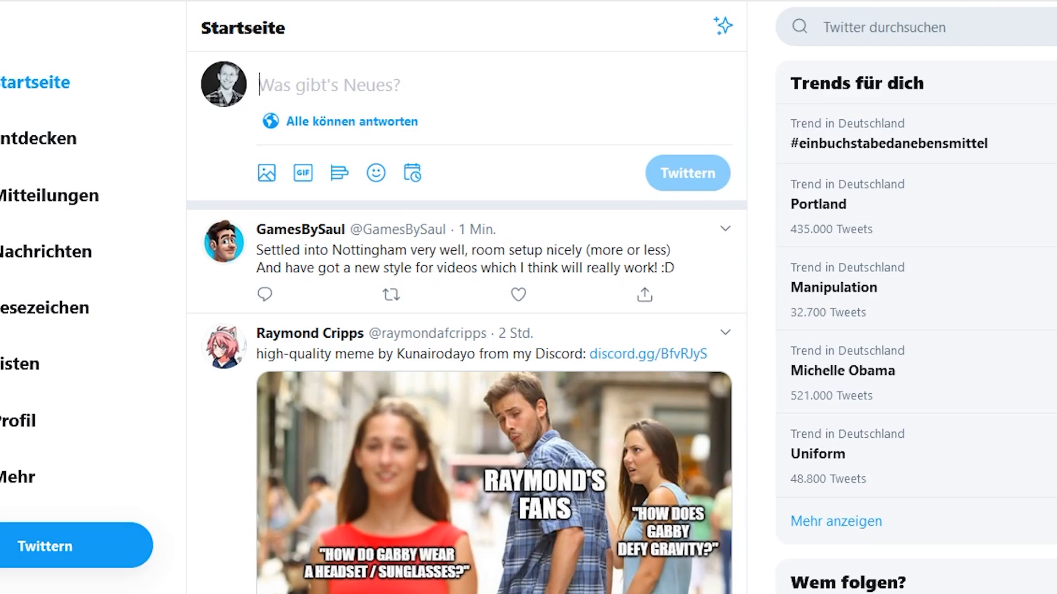
{"action": "type", "text": "Dear Mr. @unity3d da F*CK?"}
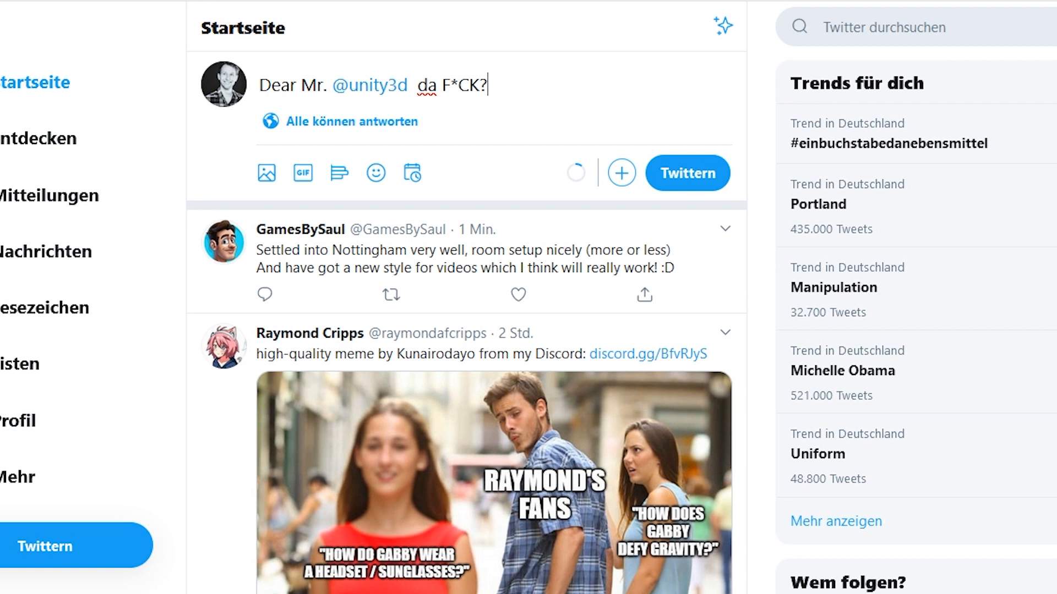
{"action": "type", "text": "The MuseOver function is just a joke, ever tried to use this useless peace of sh*t?"}
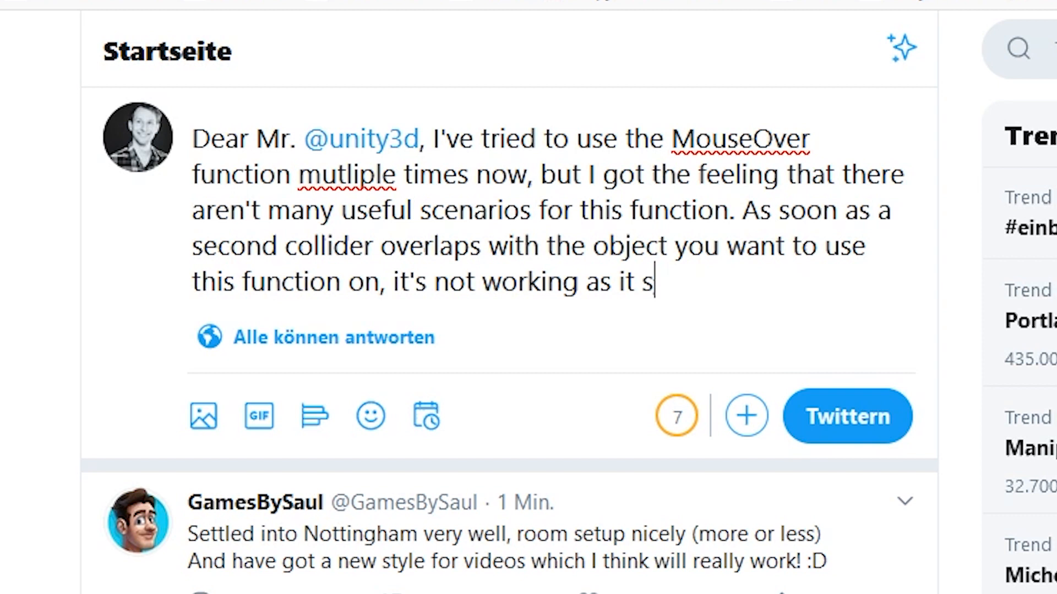
{"action": "type", "text": "hould. I would love a change because the main idea of that function is great :)"}
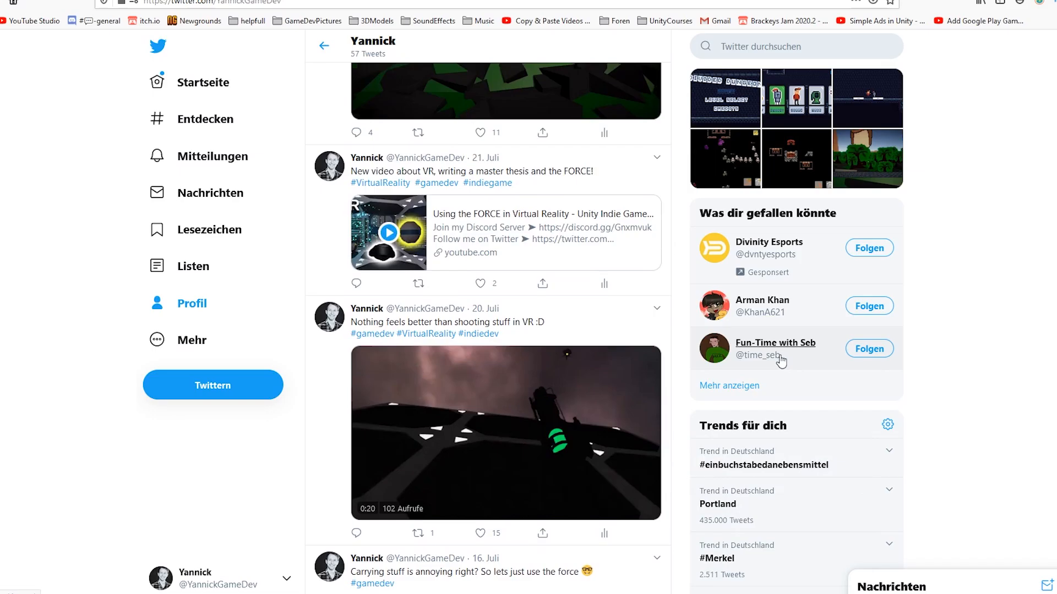
{"action": "scroll", "scroll_direction": "down", "scroll_amount": 3}
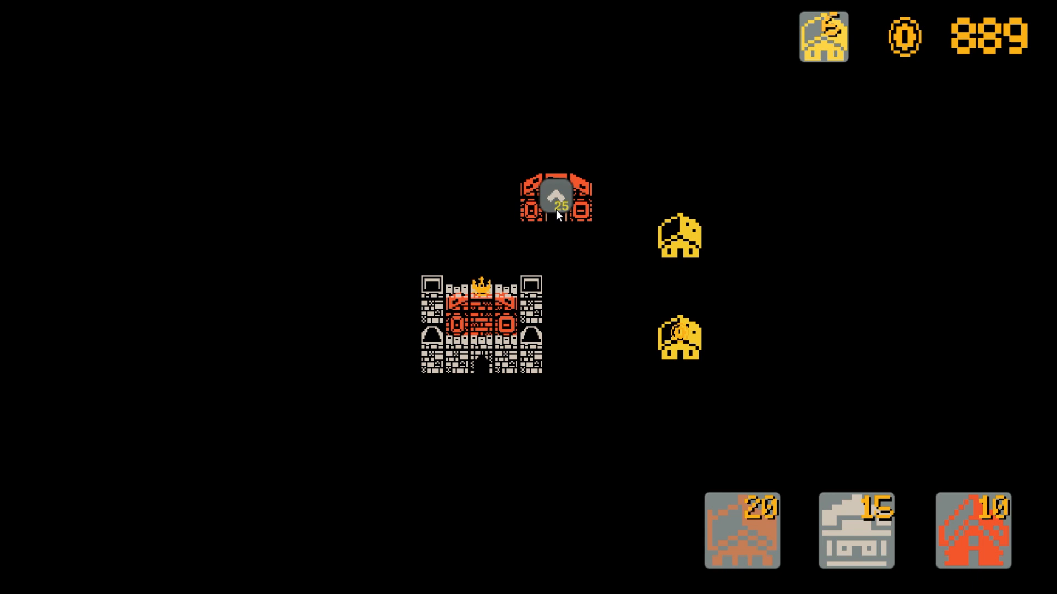
Upgrade the red soldier building for 25 coins and let a soldier fight an enemy
{"action": "left_click", "coordinate": [556, 203]}
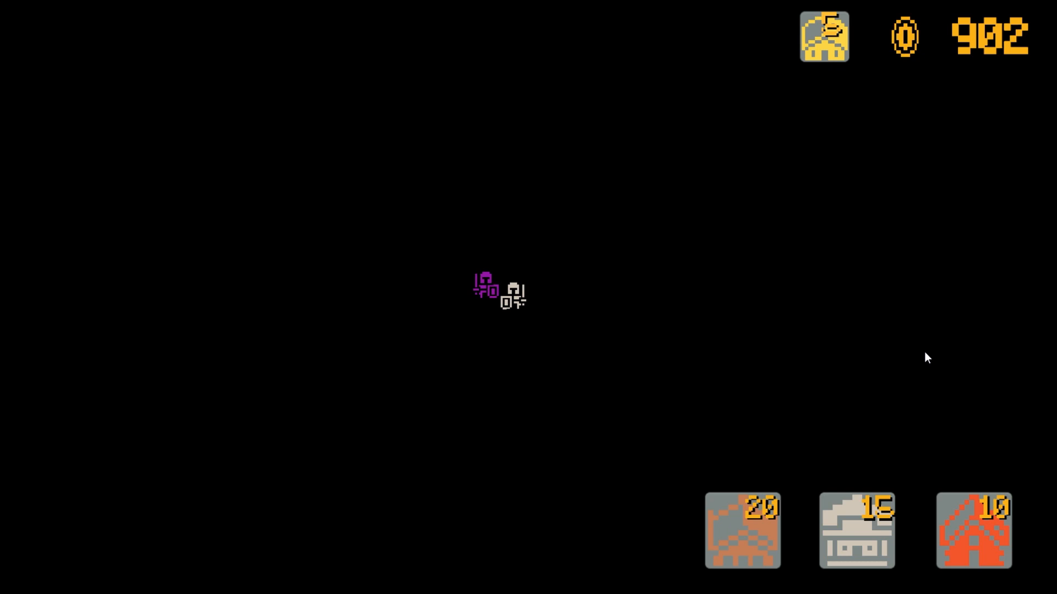
{"action": "left_click", "coordinate": [973, 530]}
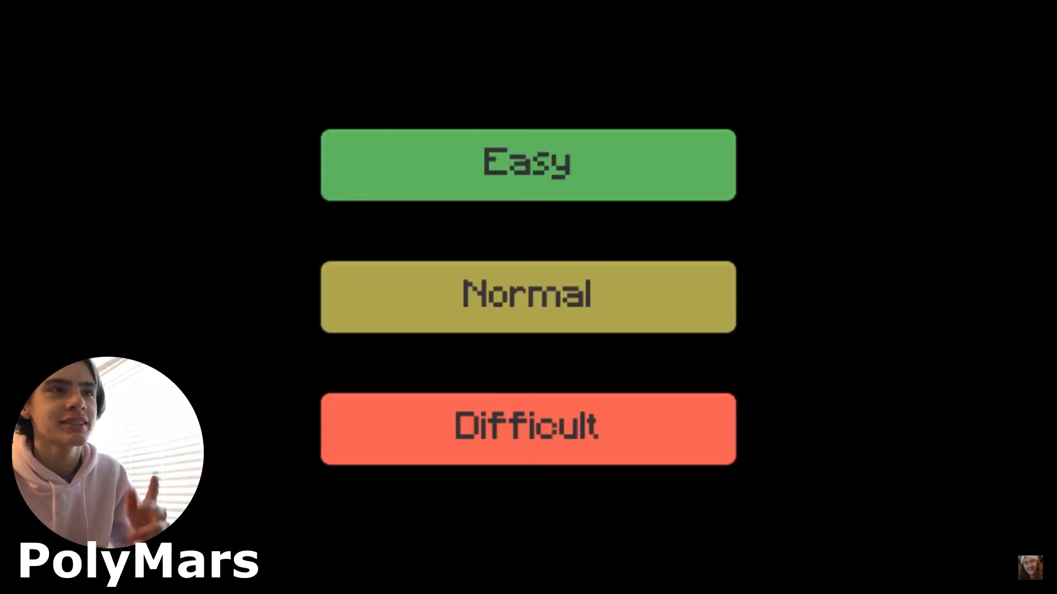
Pick a difficulty to start a new match with the castle, three gold houses and 5 coins
{"action": "left_click", "coordinate": [526, 295]}
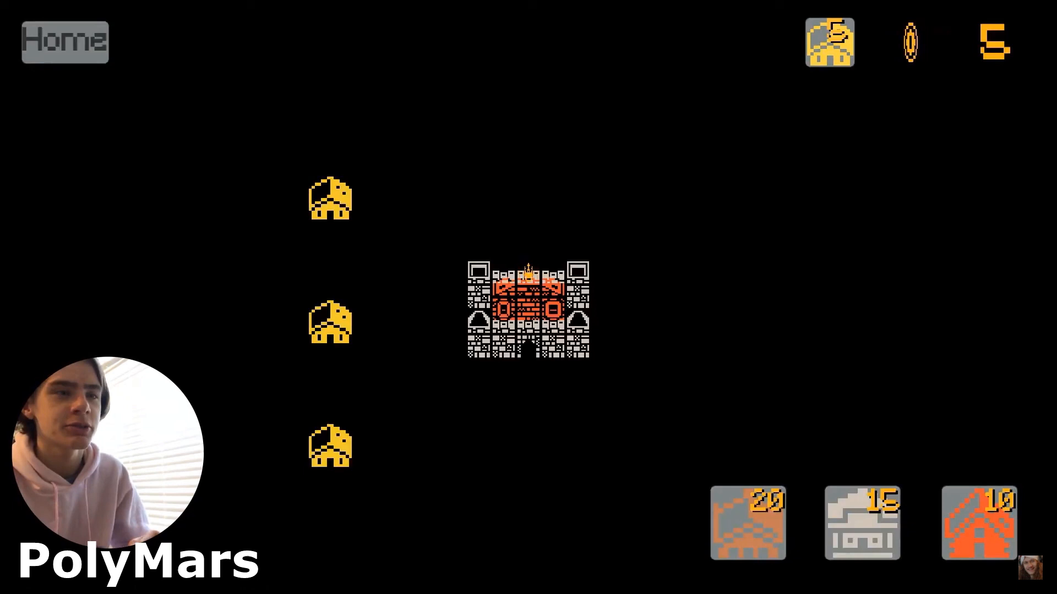